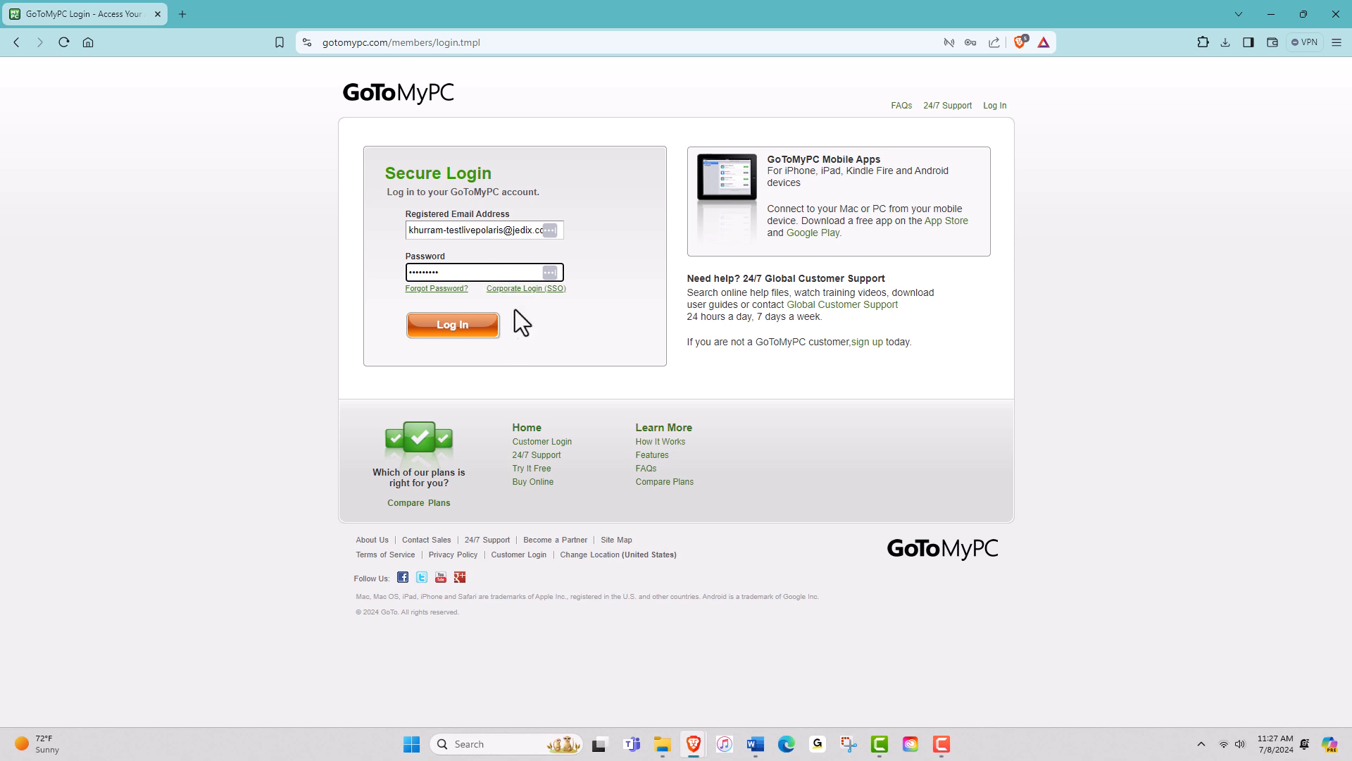
Step: Submit the email and password on the Secure Login page to reach My computers
click(453, 325)
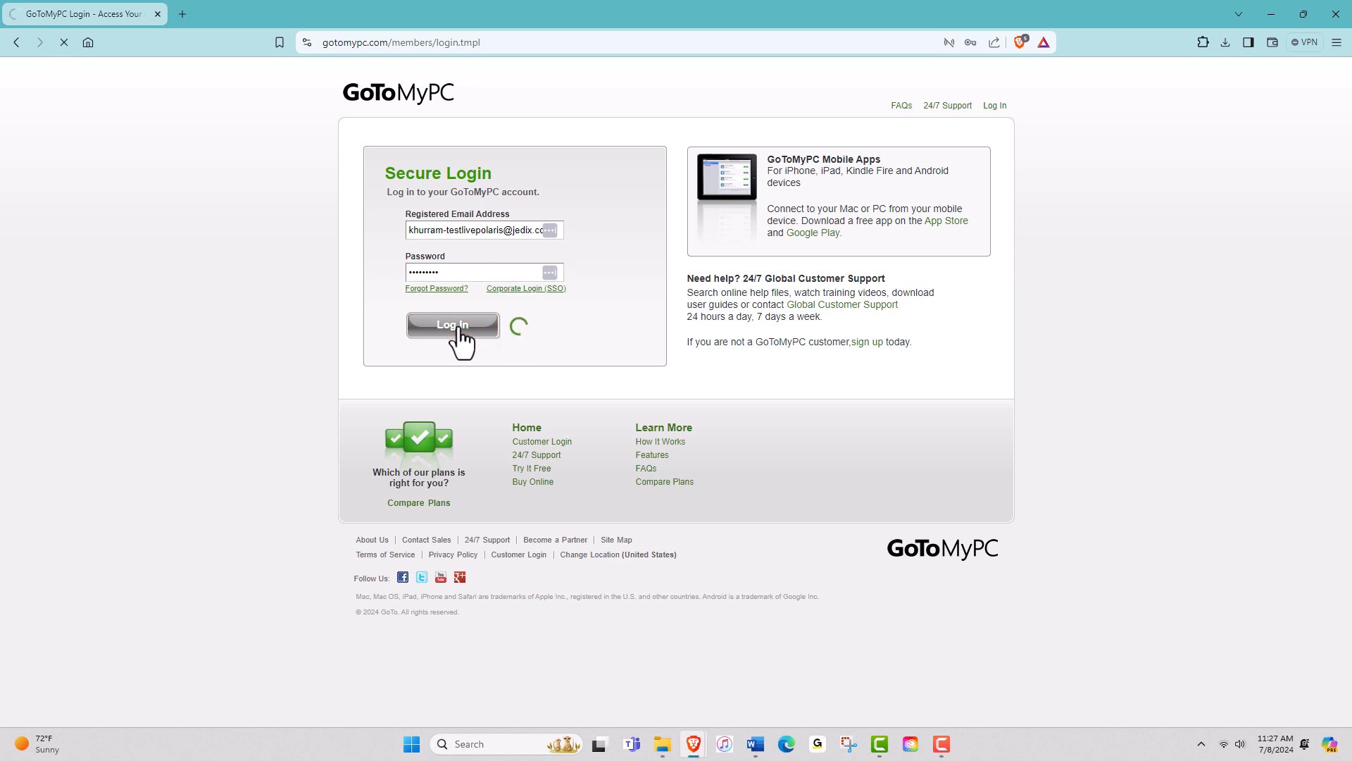
click(452, 326)
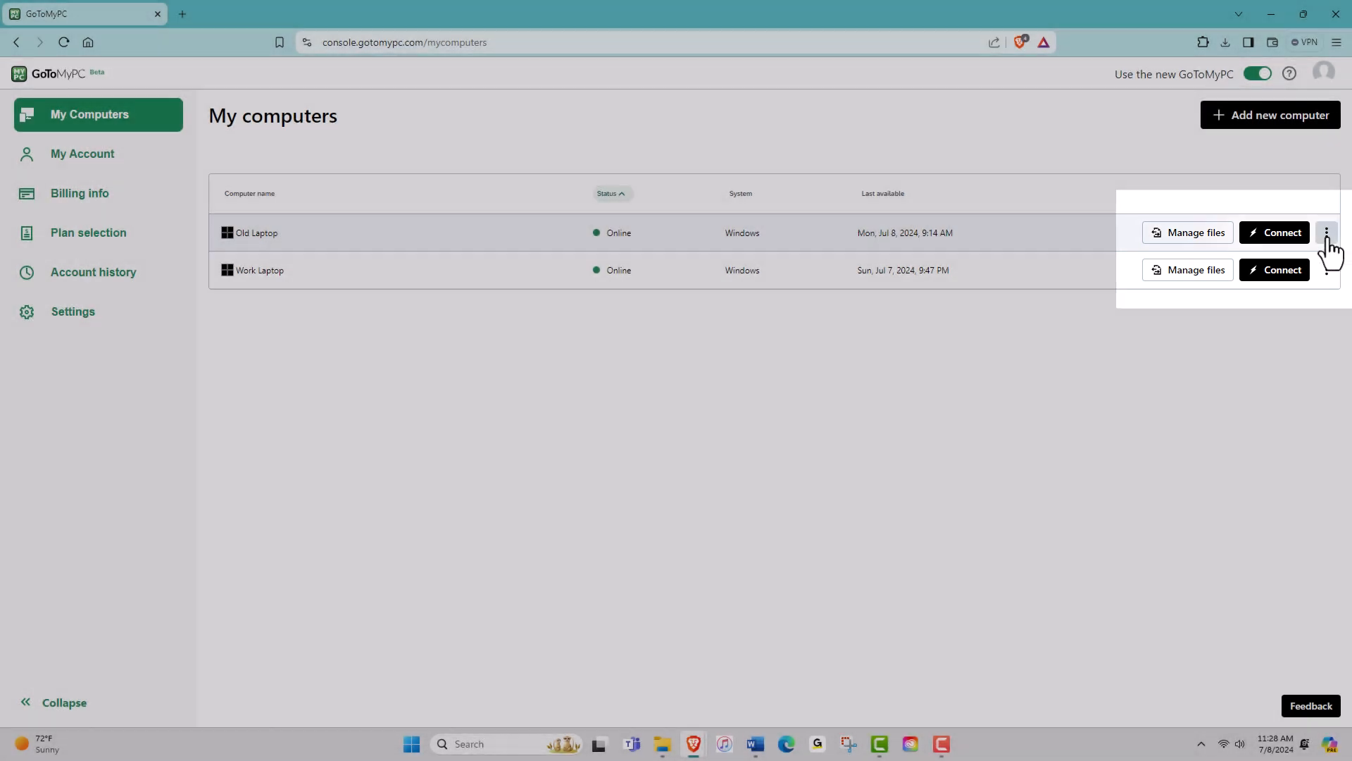
Step: Remove Old Laptop from the account through its row menu and confirm the removal
click(1327, 233)
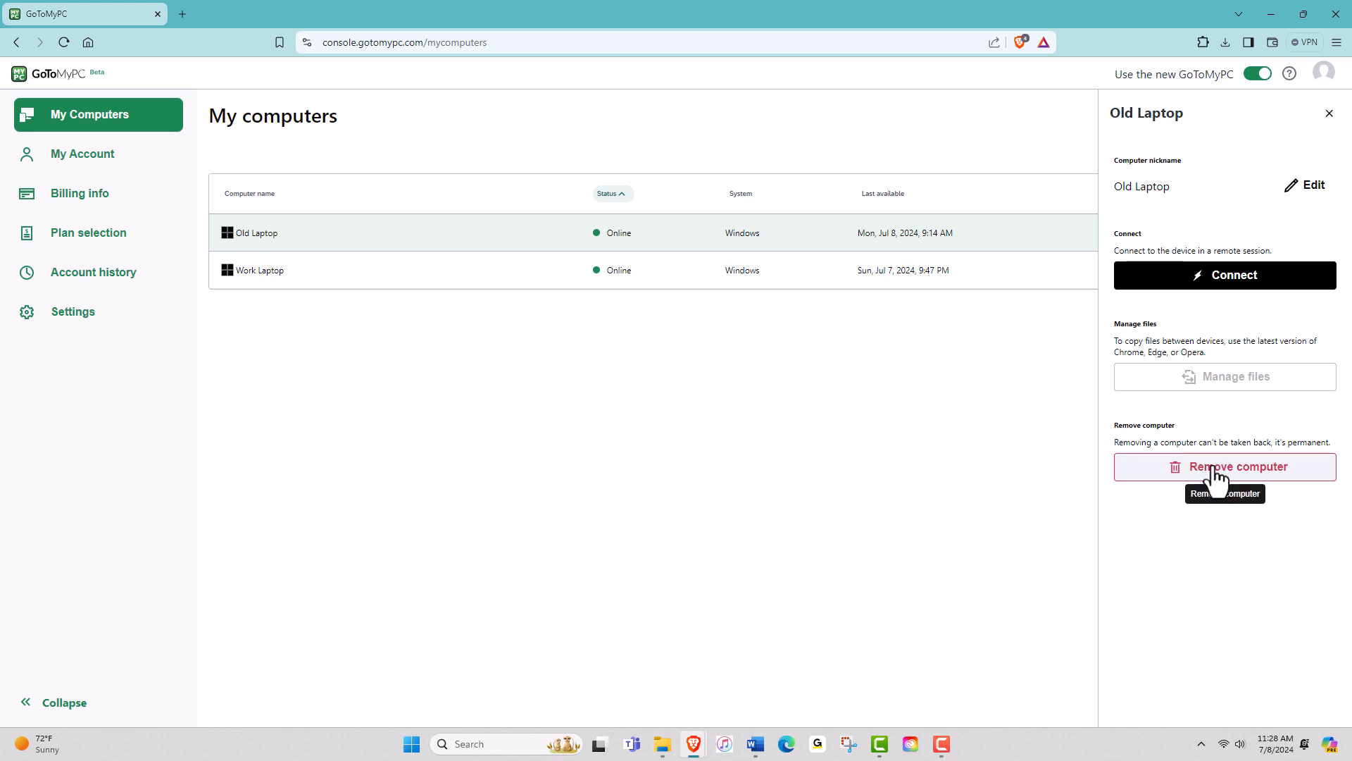
click(1224, 467)
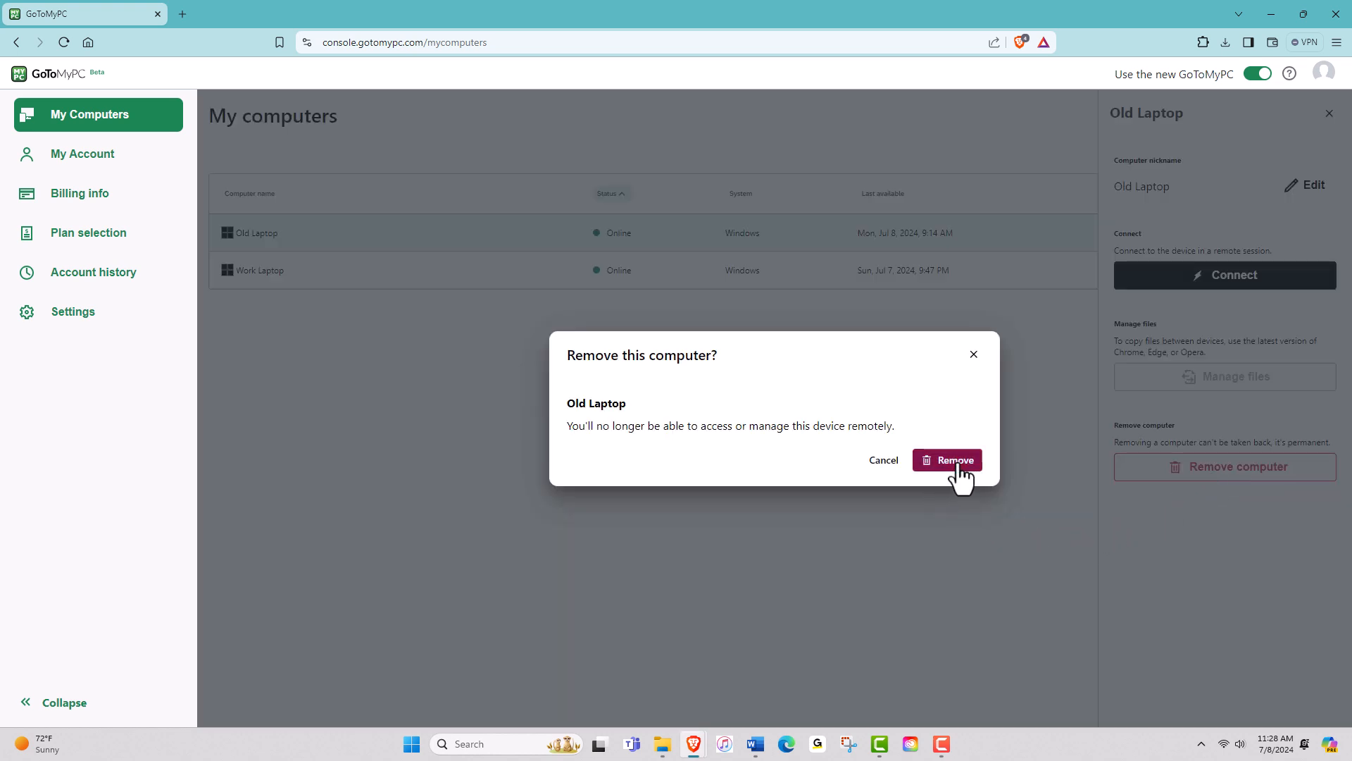
click(946, 460)
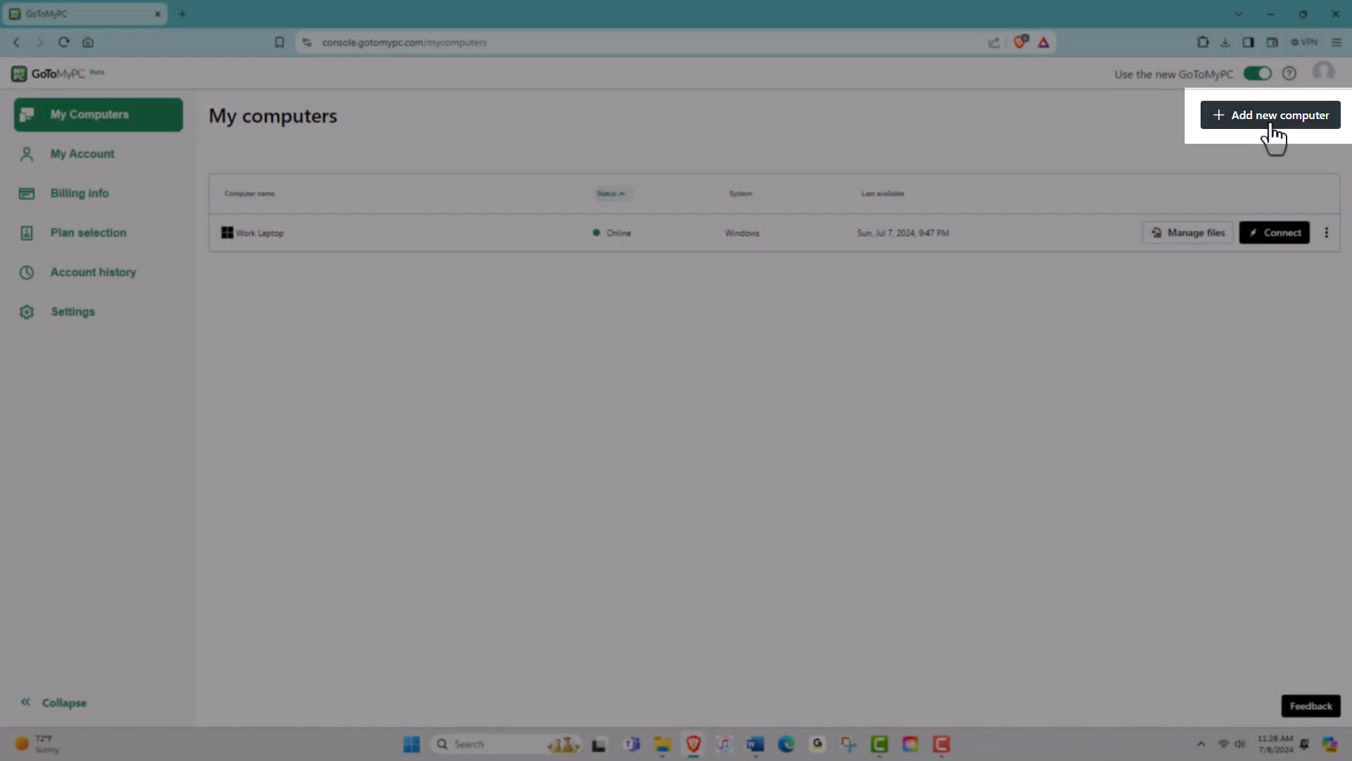
Step: Start adding a new computer and download the Installer for Windows
click(1269, 115)
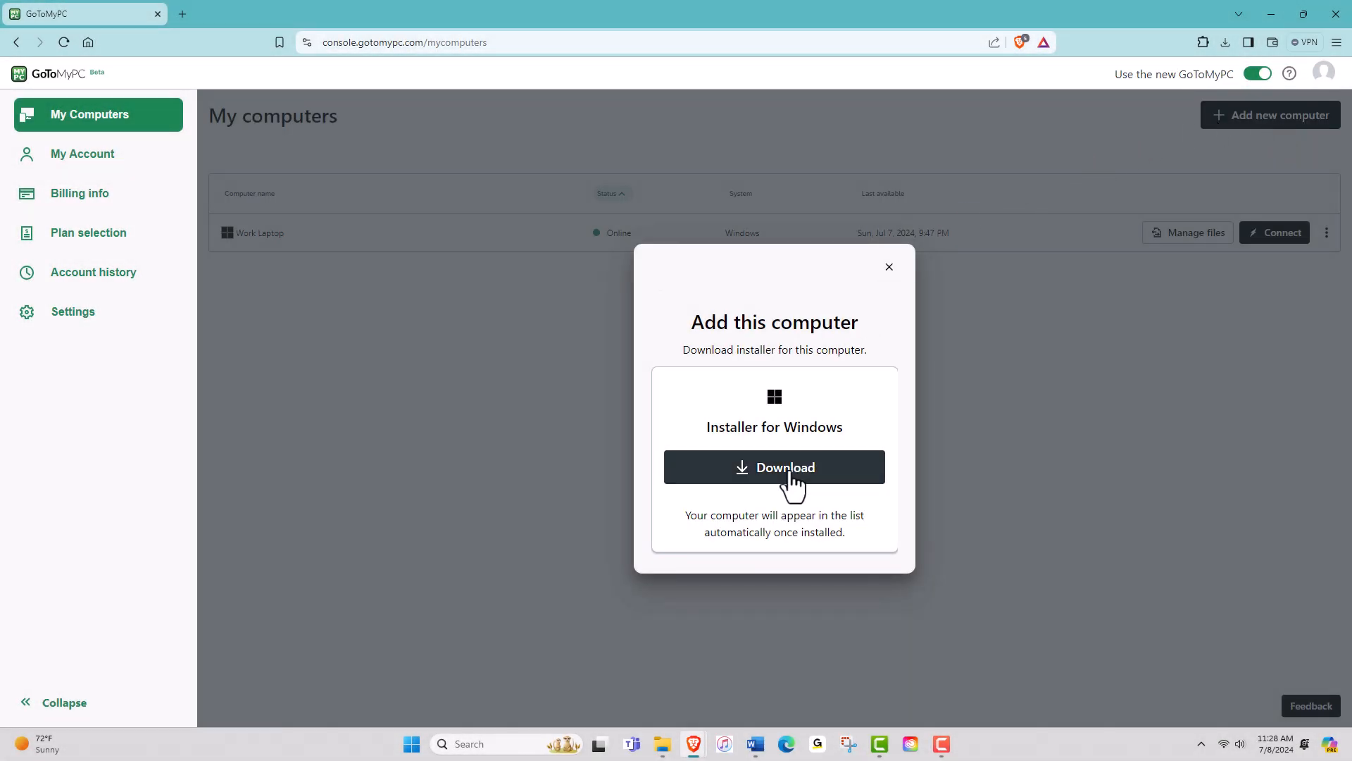
click(773, 466)
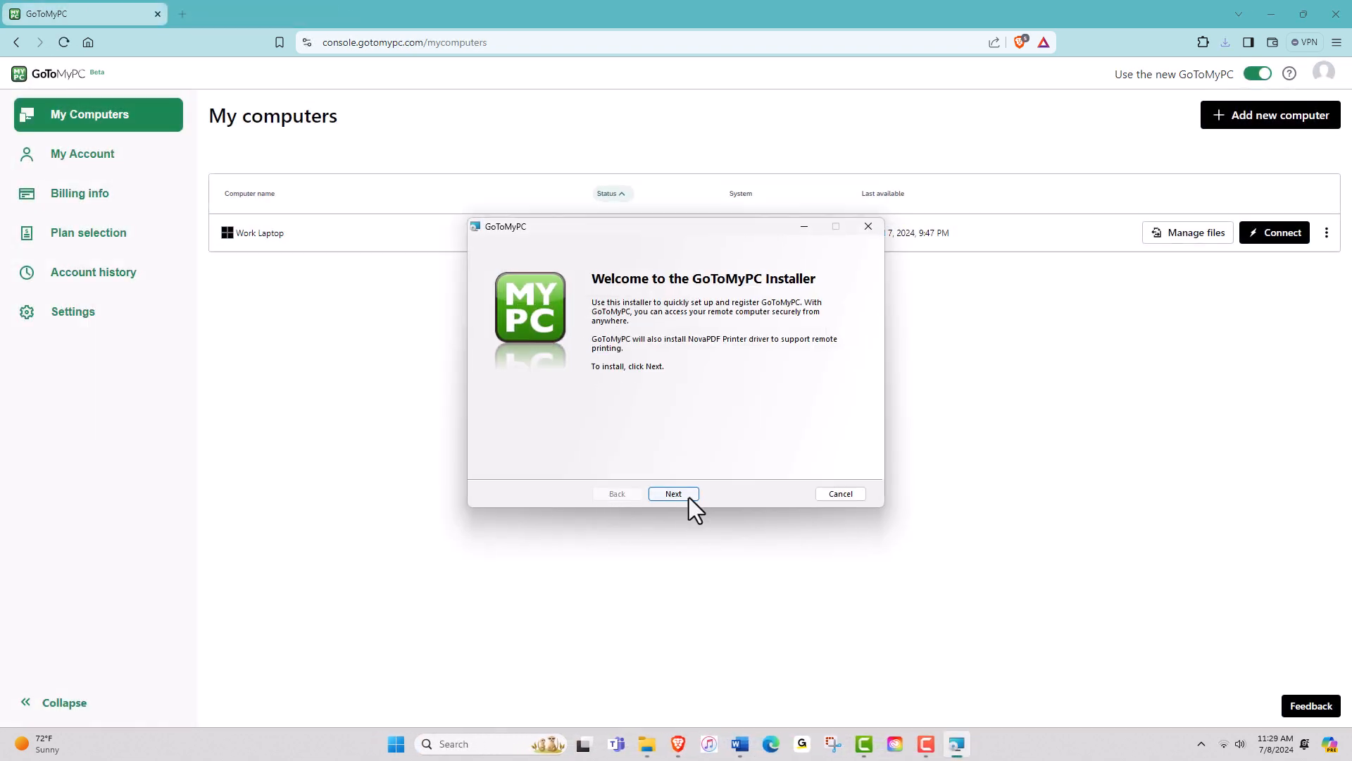
Step: Sign in within the installer and give this computer the nickname New Laptop
click(672, 493)
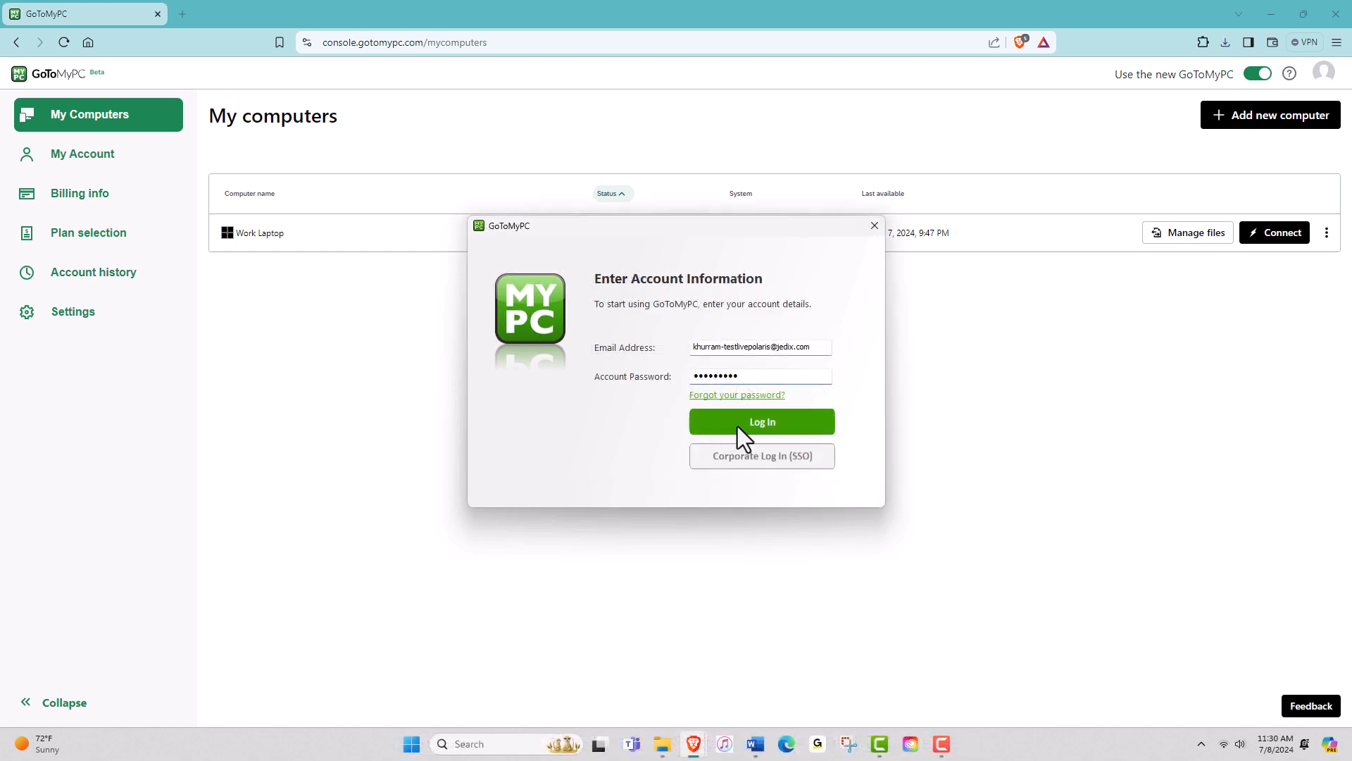
click(761, 422)
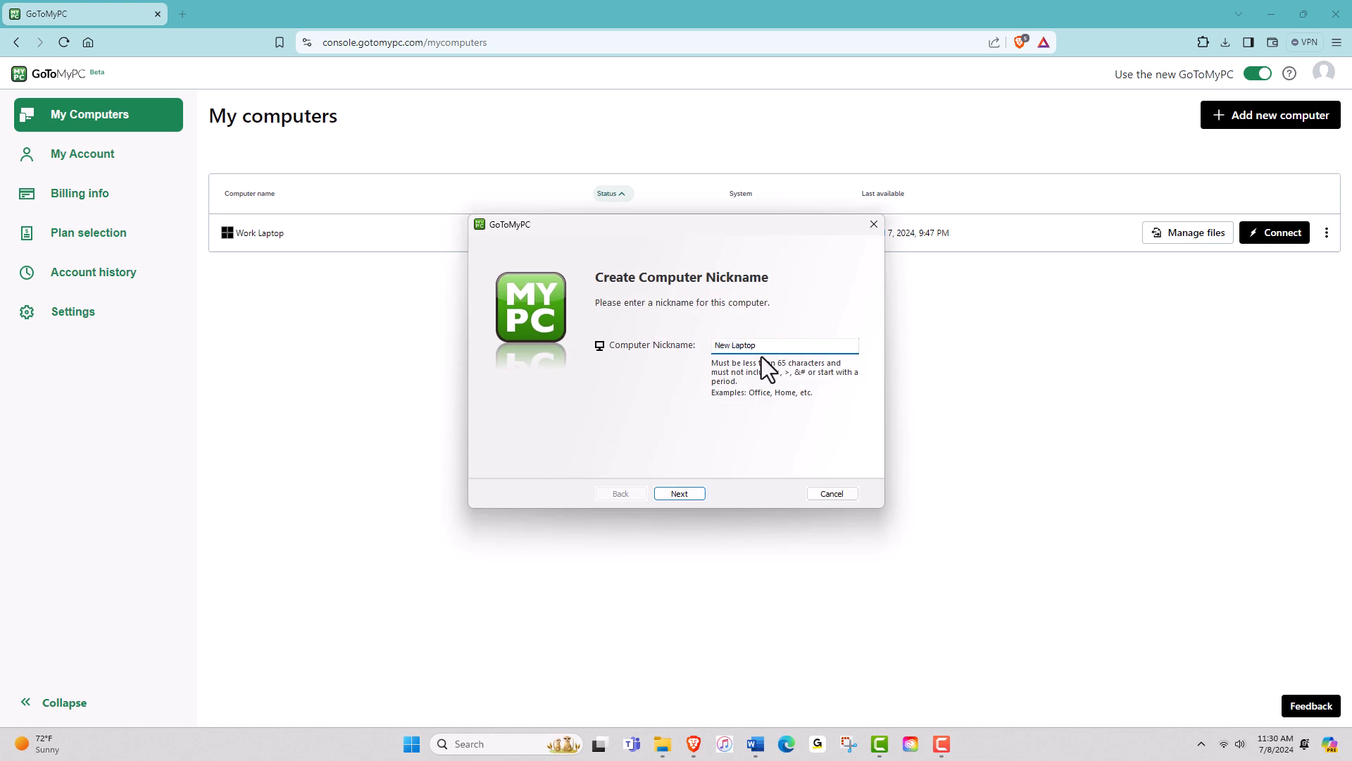
click(679, 493)
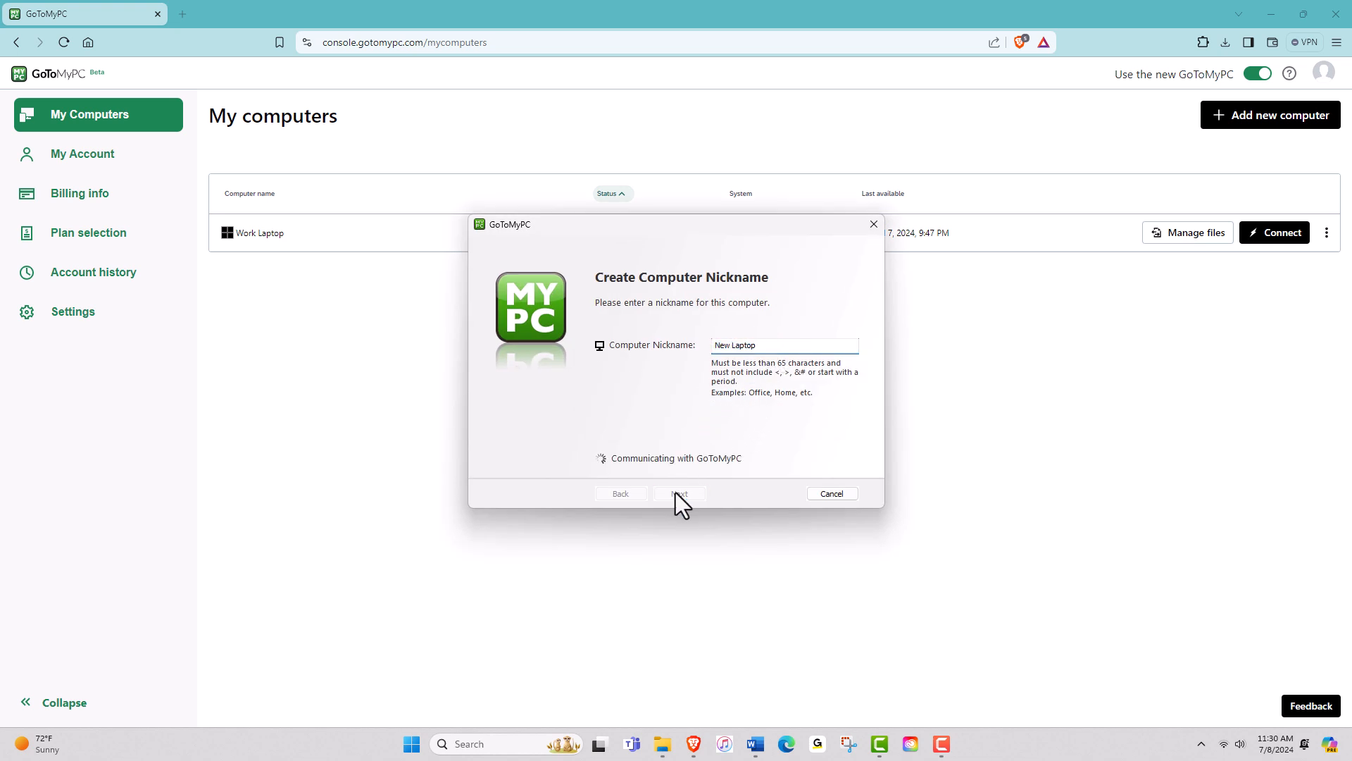
click(677, 494)
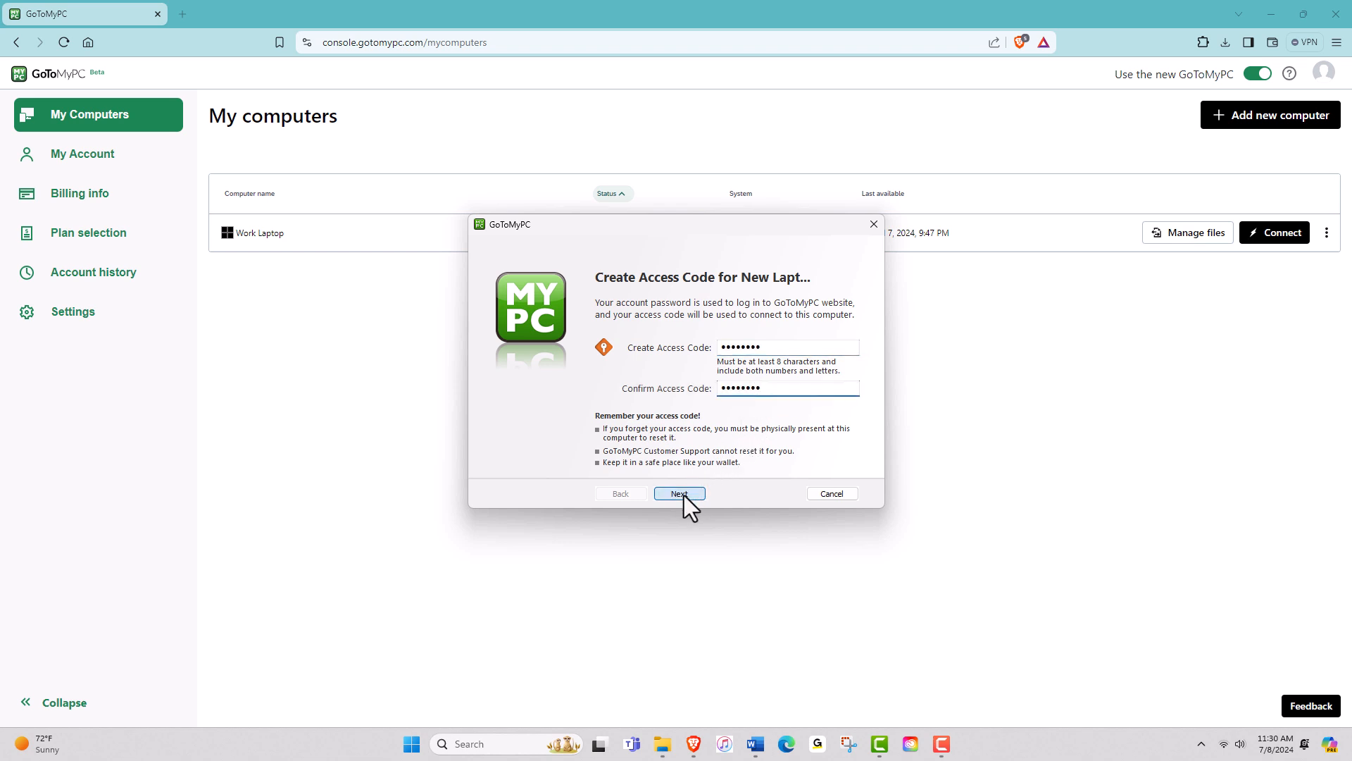
Step: Create and confirm the access code, then finish the installation
click(679, 493)
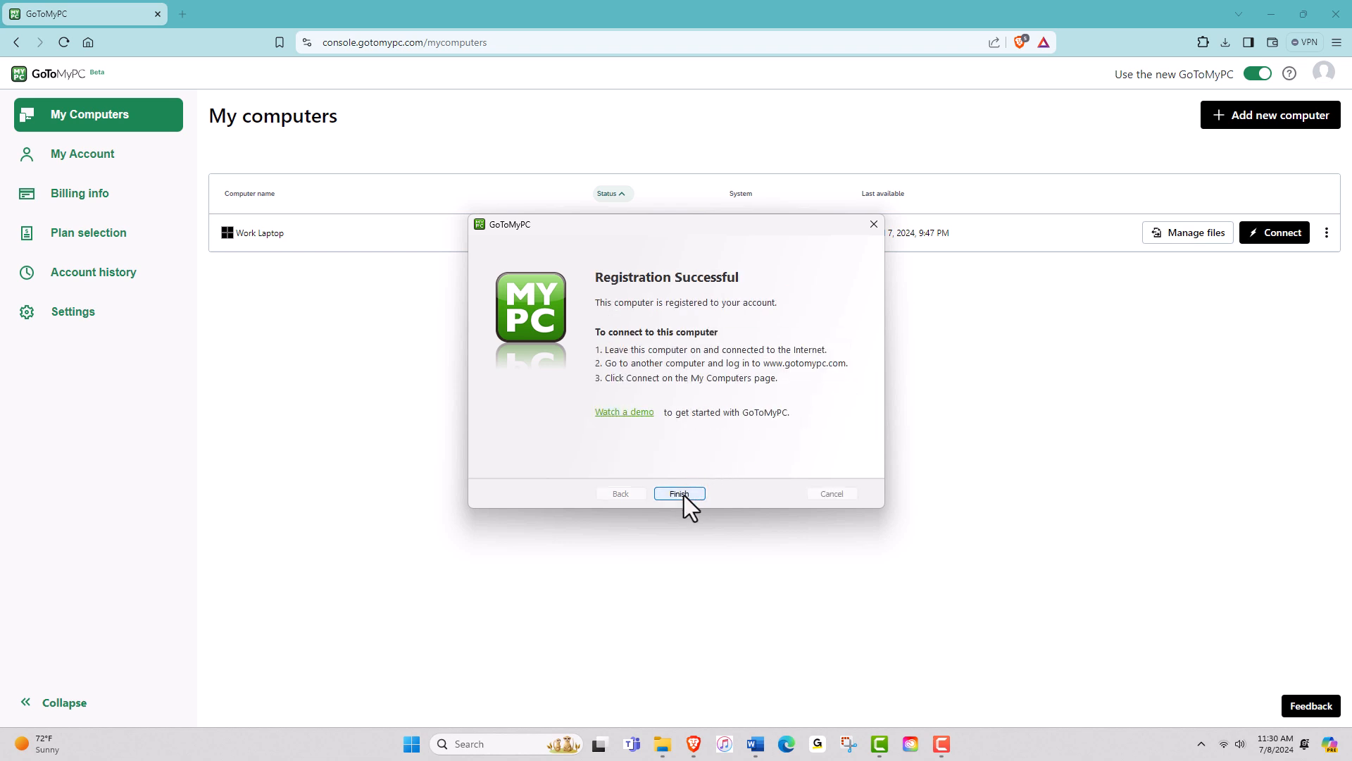
click(679, 493)
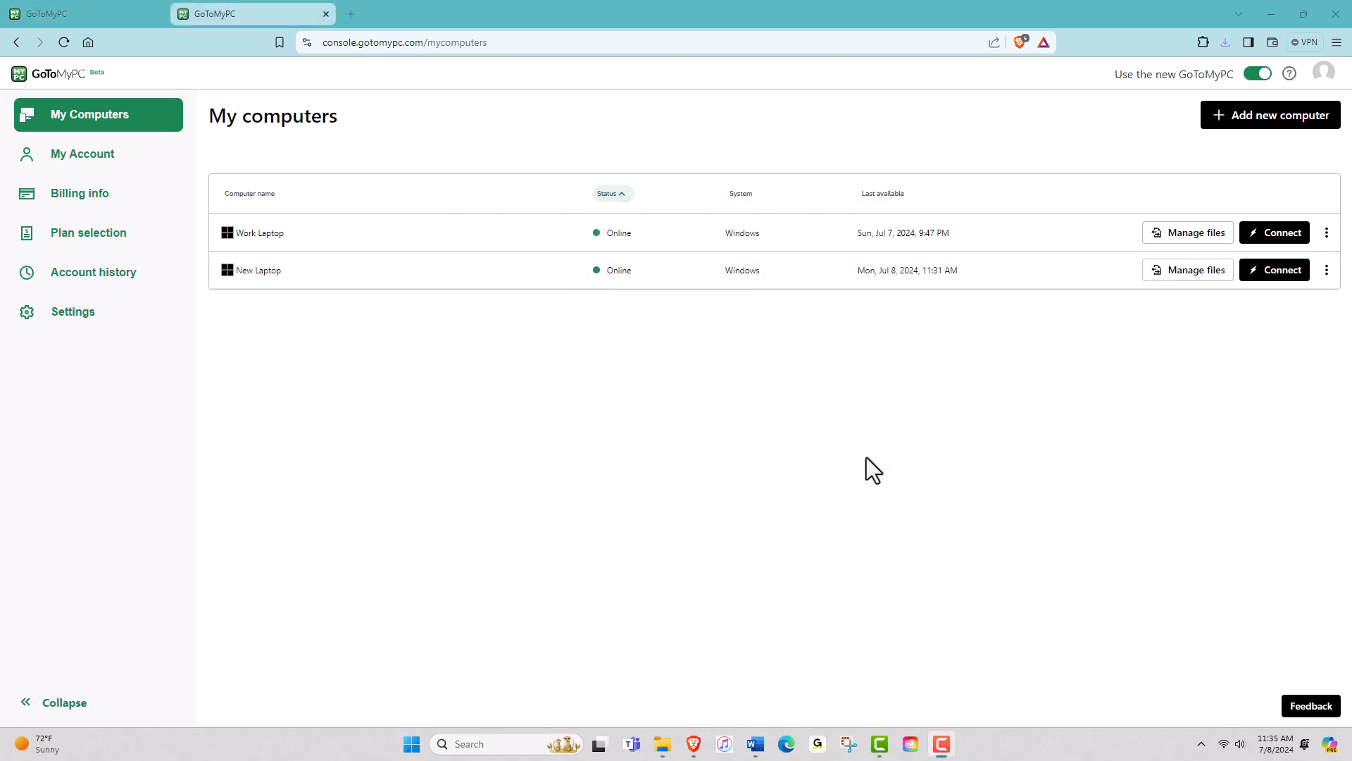
click(326, 14)
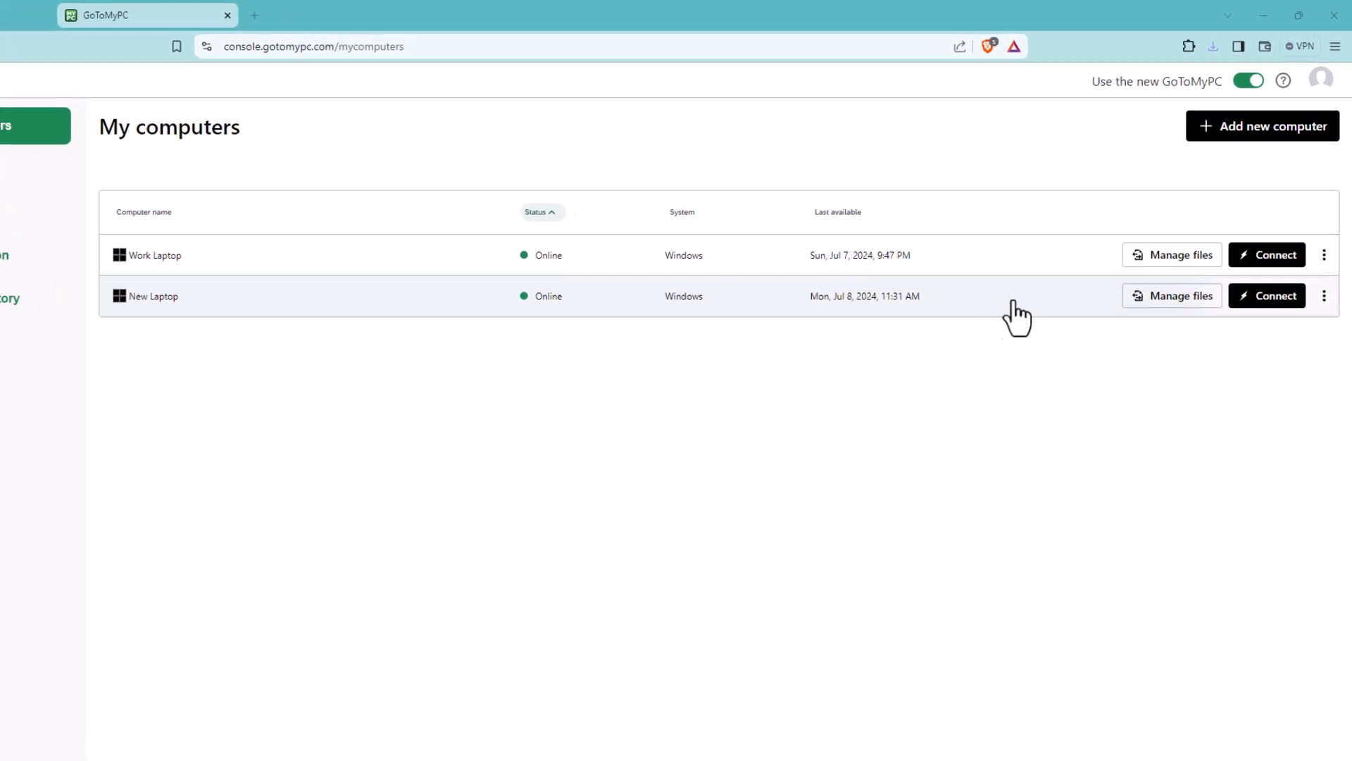